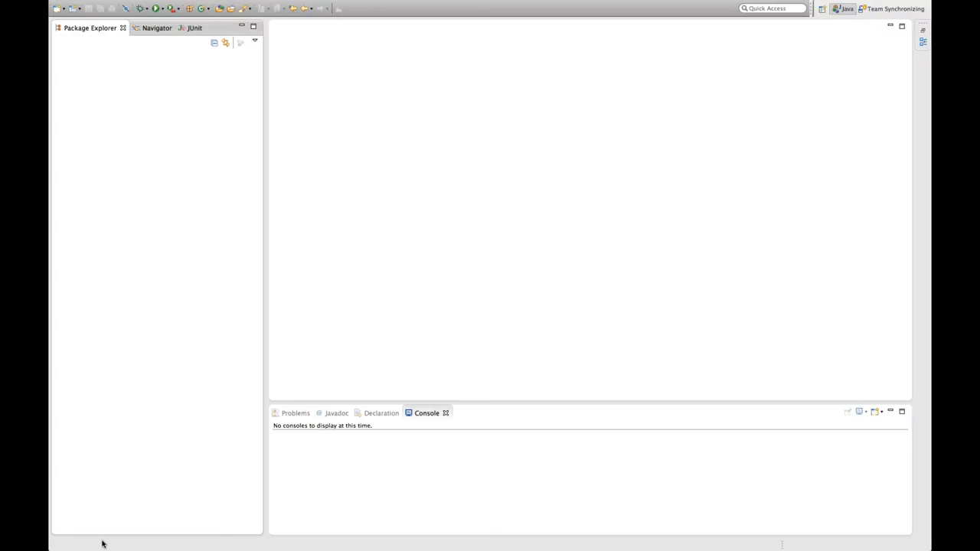
{"action": "mouse_move", "coordinate": [167, 97]}
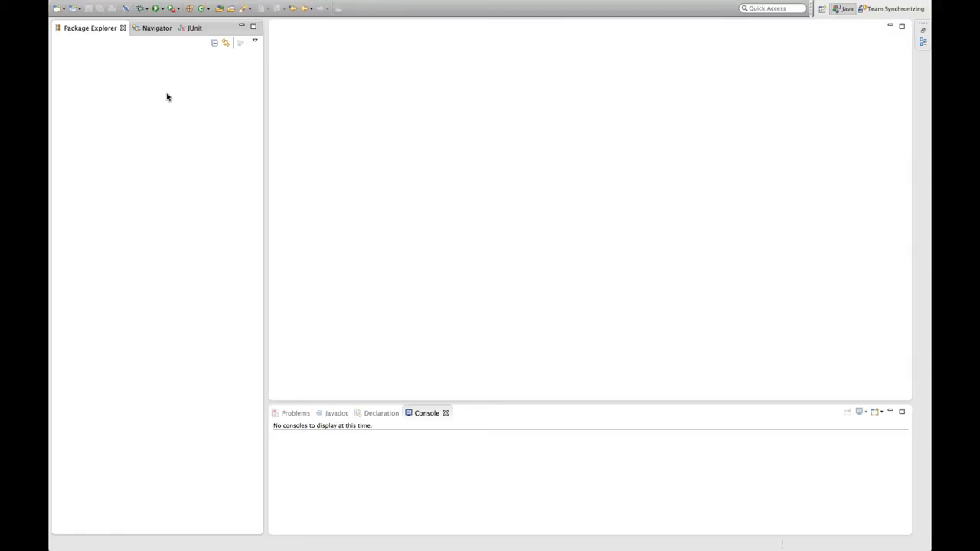
Create a Java project named DateCalendarUtil from the Package Explorer and expand it
{"action": "right_click", "coordinate": [169, 96]}
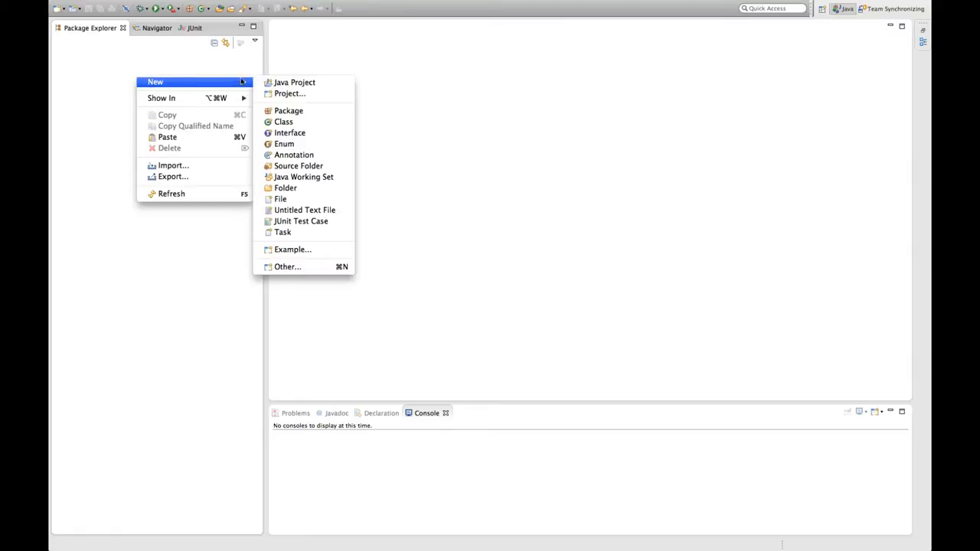
{"action": "left_click", "coordinate": [291, 83]}
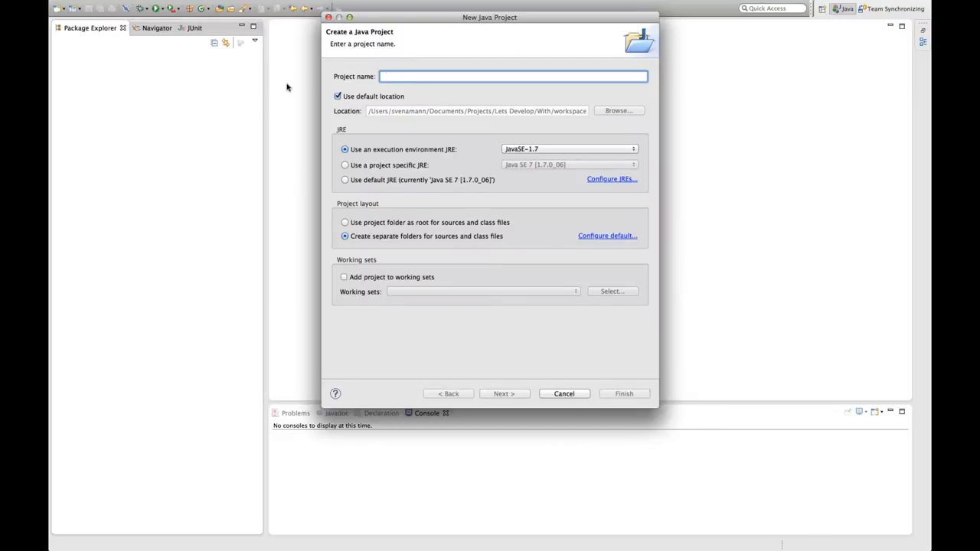
{"action": "type", "text": "DateCalendarU"}
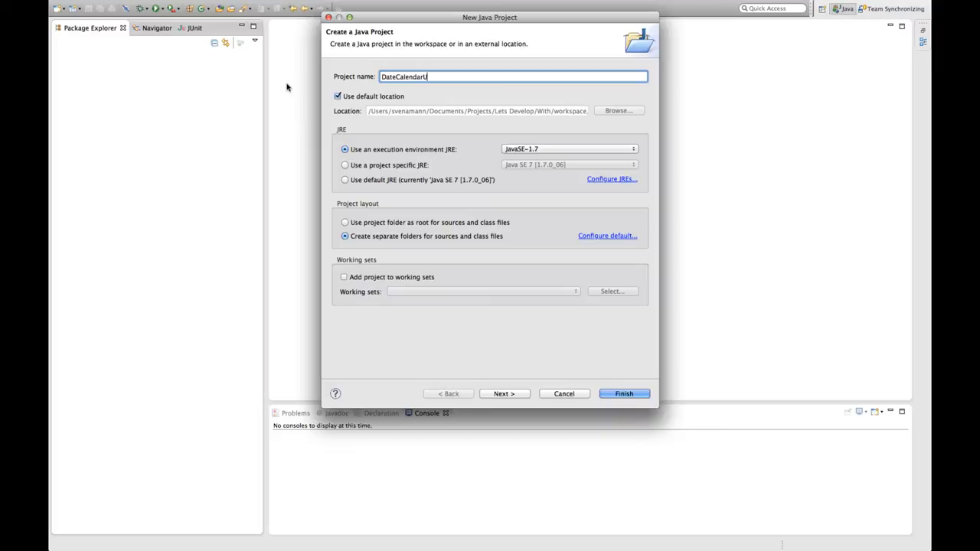
{"action": "left_click", "coordinate": [625, 394]}
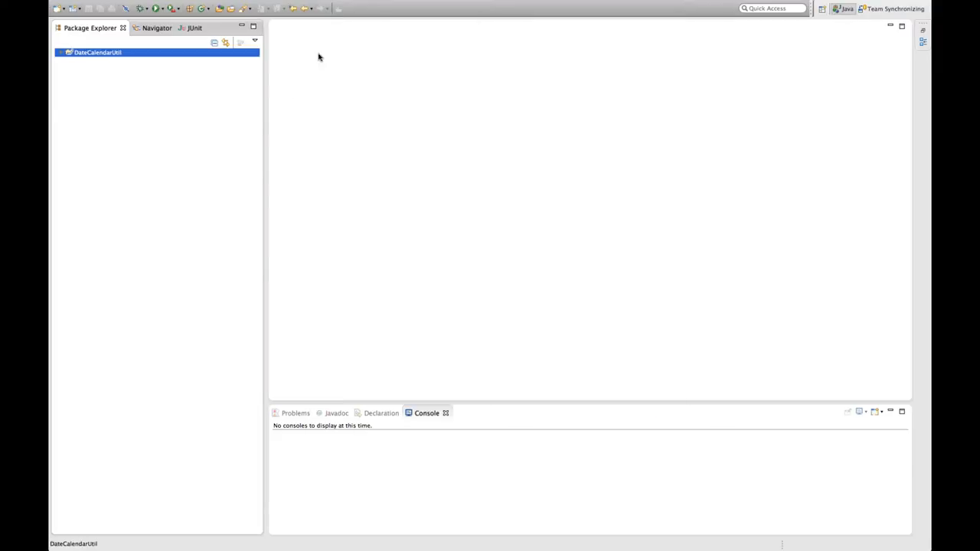
{"action": "left_click", "coordinate": [60, 55]}
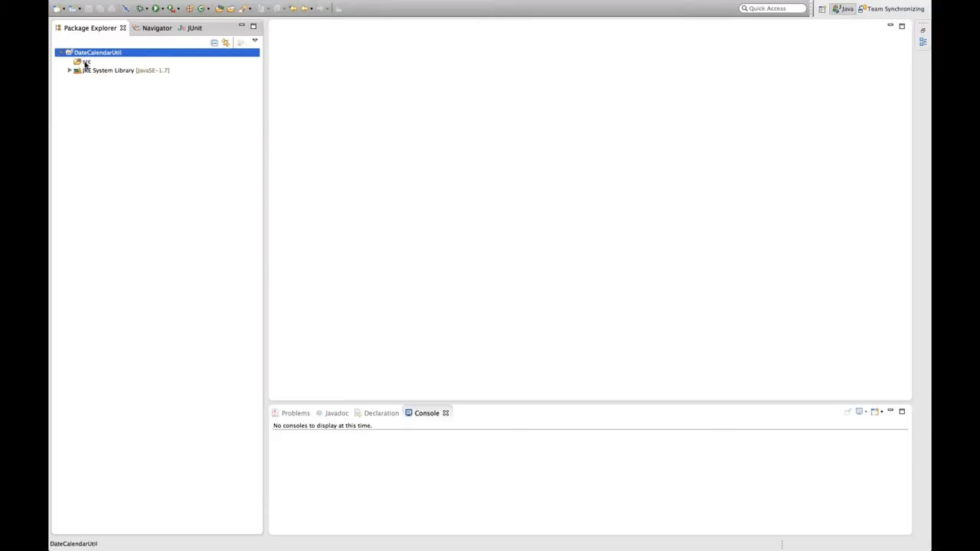
Add a DateCalendarConverter class to the src folder's default package
{"action": "right_click", "coordinate": [86, 60]}
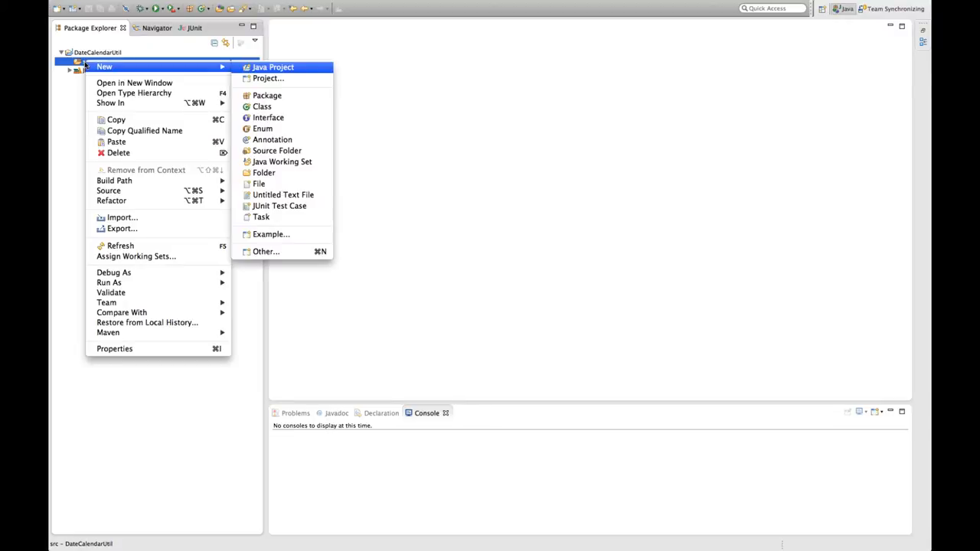
{"action": "left_click", "coordinate": [266, 106]}
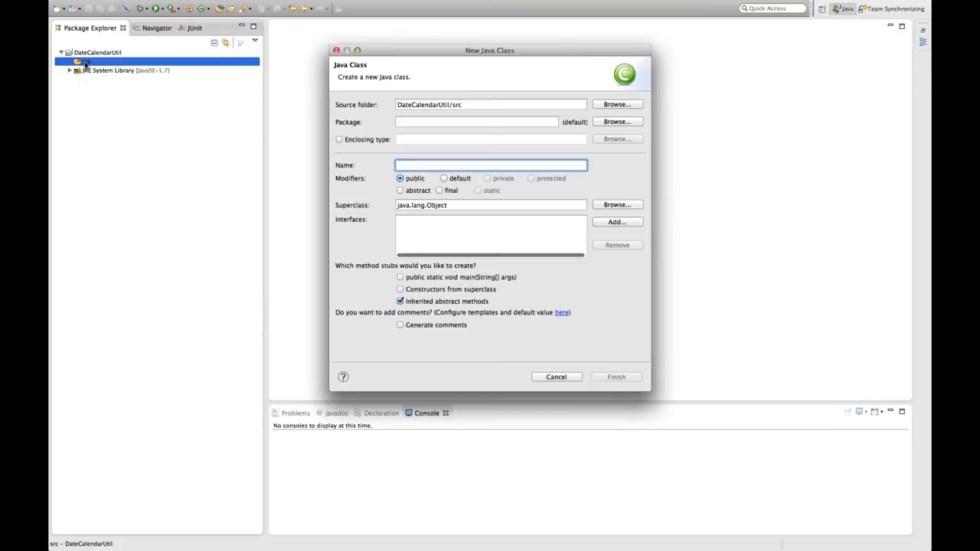
{"action": "type", "text": "DateCalendar"}
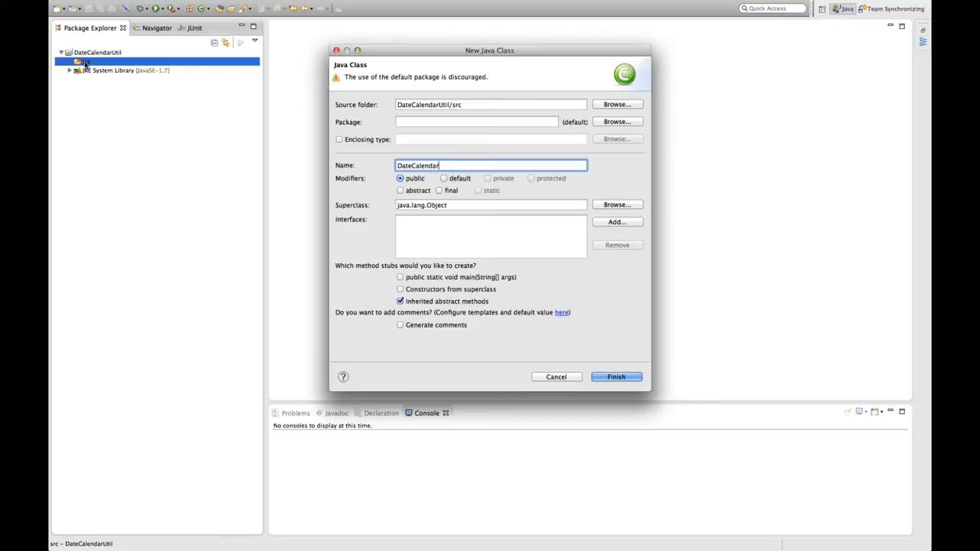
{"action": "type", "text": "Converter"}
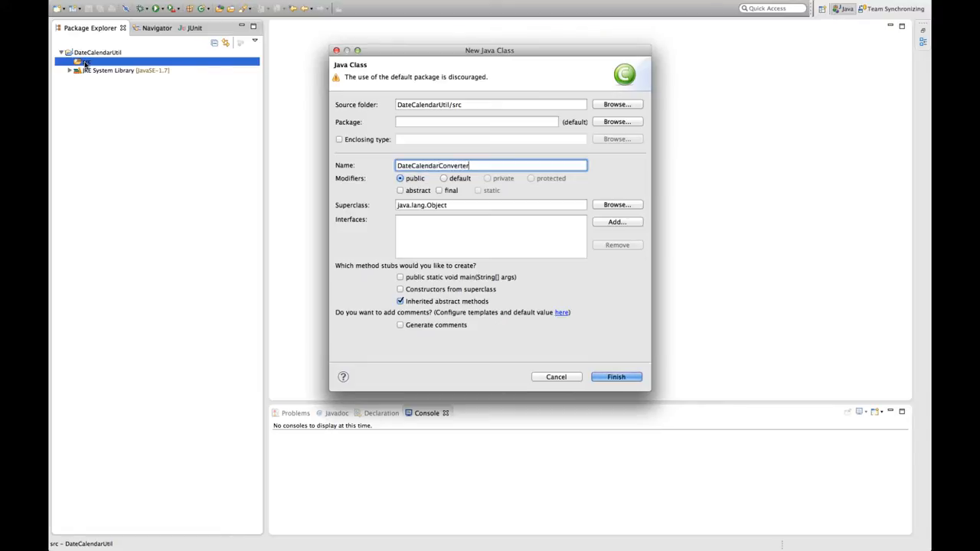
{"action": "left_click", "coordinate": [616, 377]}
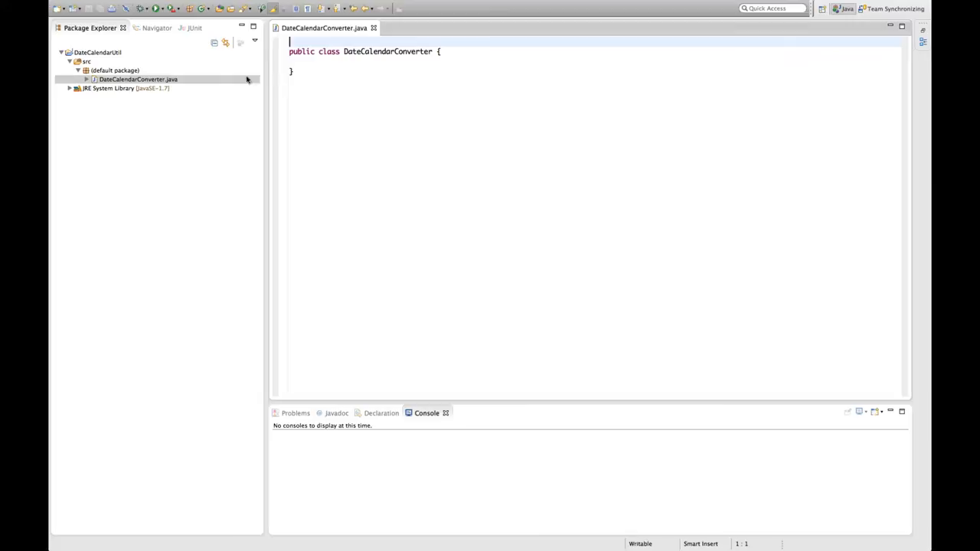
Write the signature 'public Calendar toCalendar(Date date) {' with Calendar and Date imports
{"action": "key", "text": "Enter"}
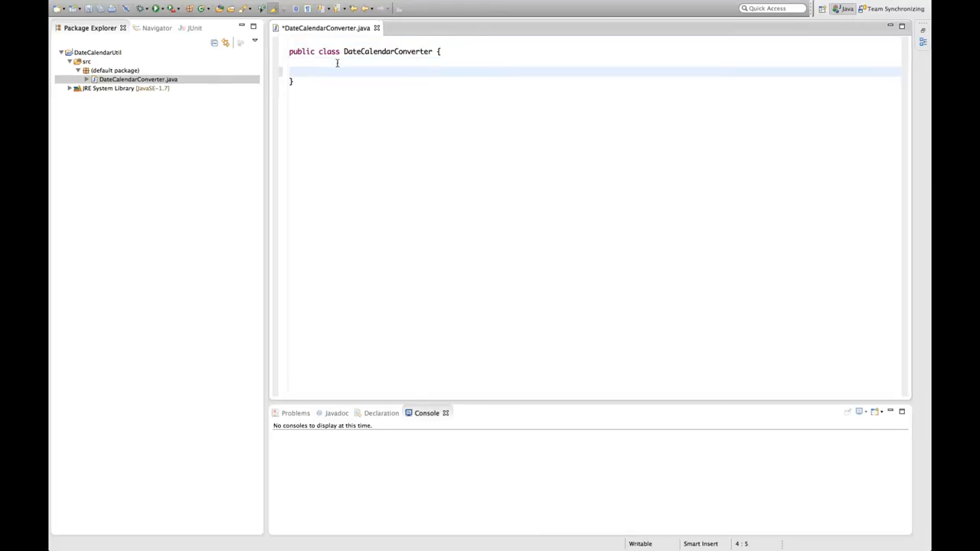
{"action": "type", "text": "p"}
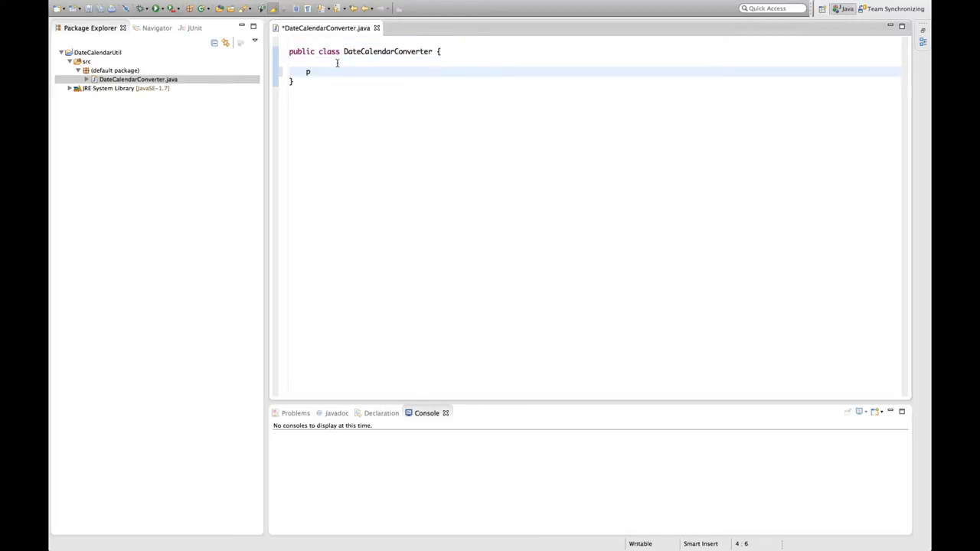
{"action": "type", "text": "ublic"}
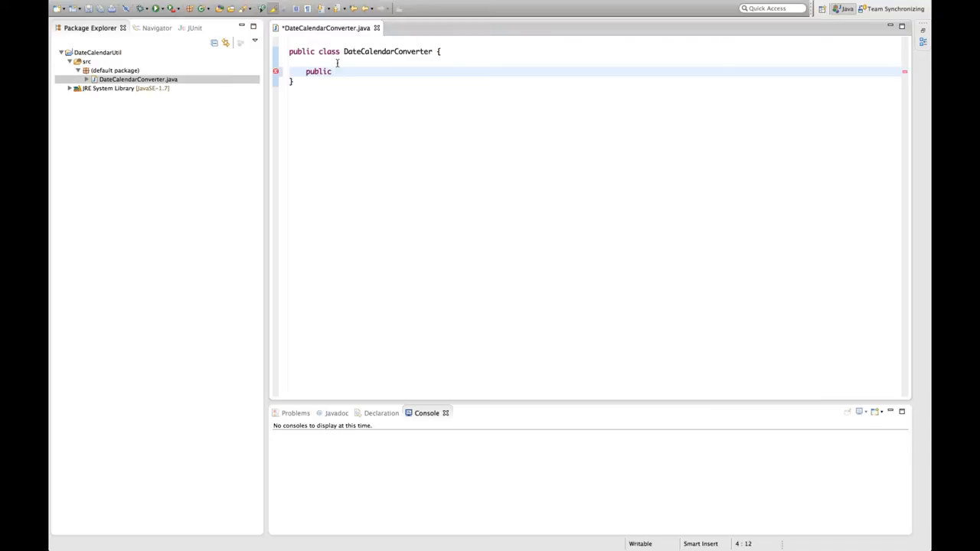
{"action": "type", "text": "Cale"}
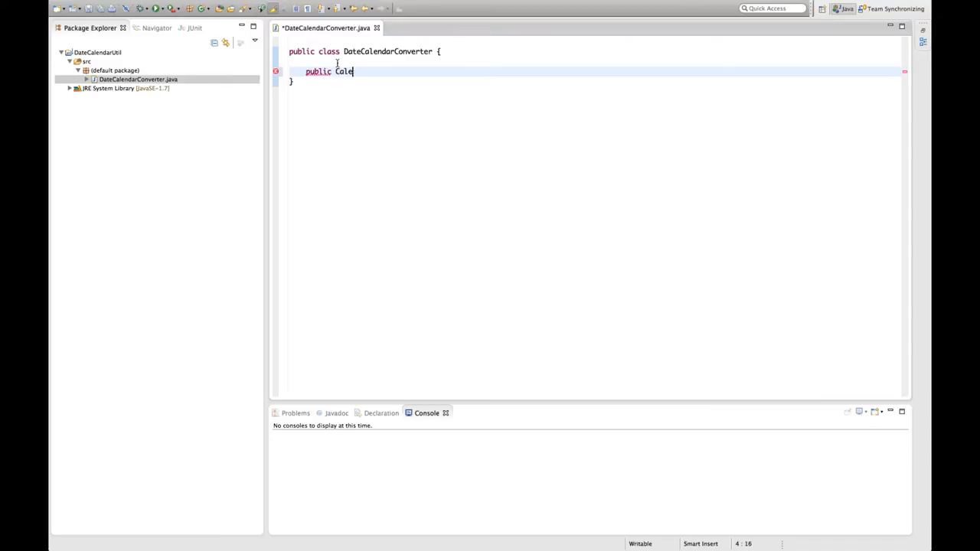
{"action": "type", "text": "ndar"}
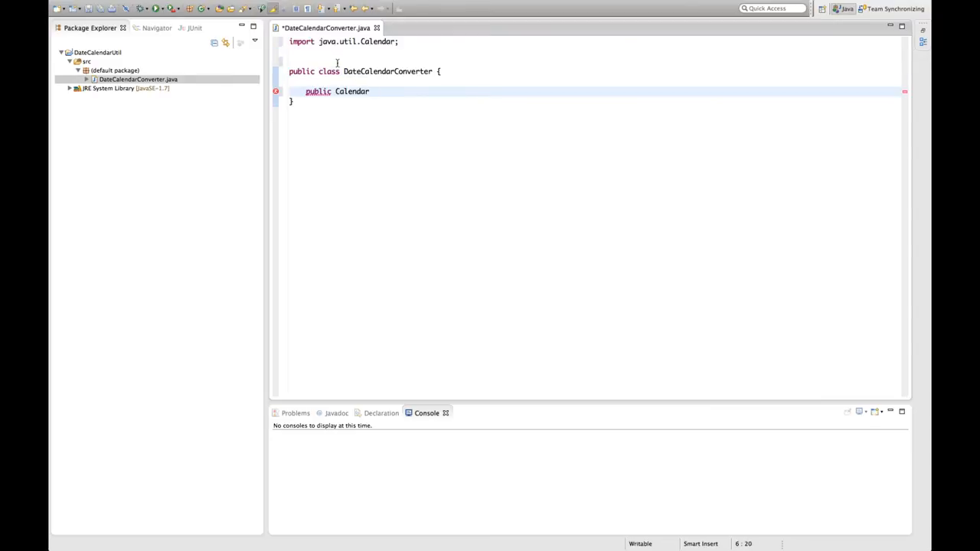
{"action": "type", "text": "\" \""}
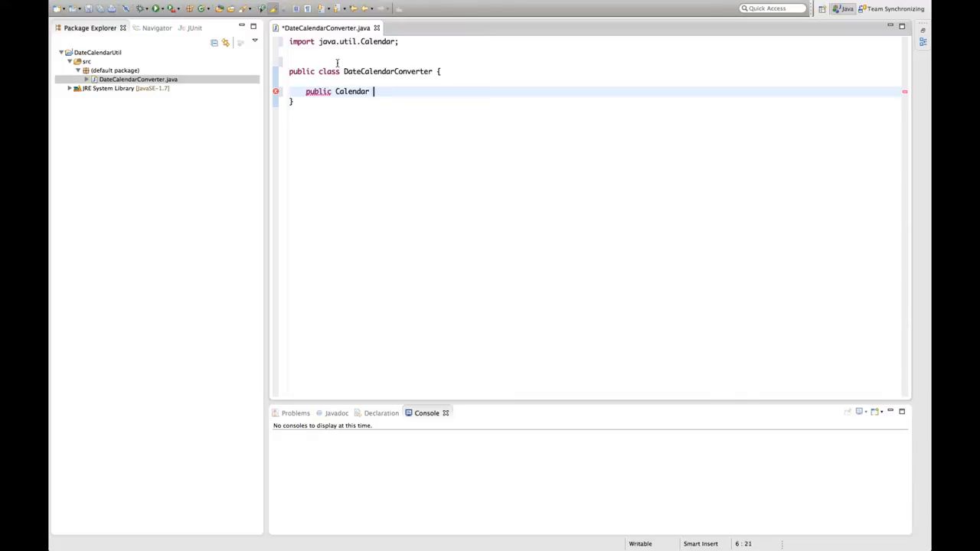
{"action": "type", "text": "toCalendar(Date"}
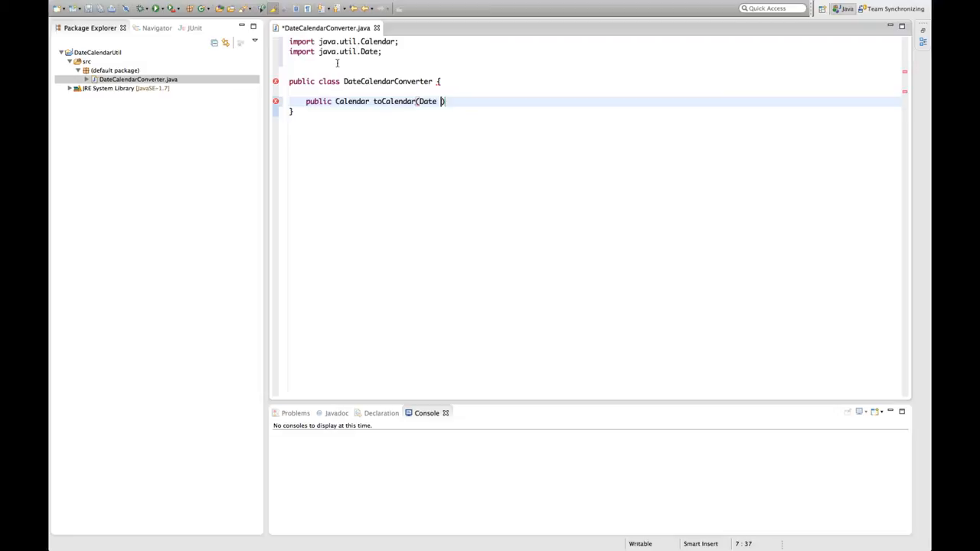
{"action": "type", "text": "date) {"}
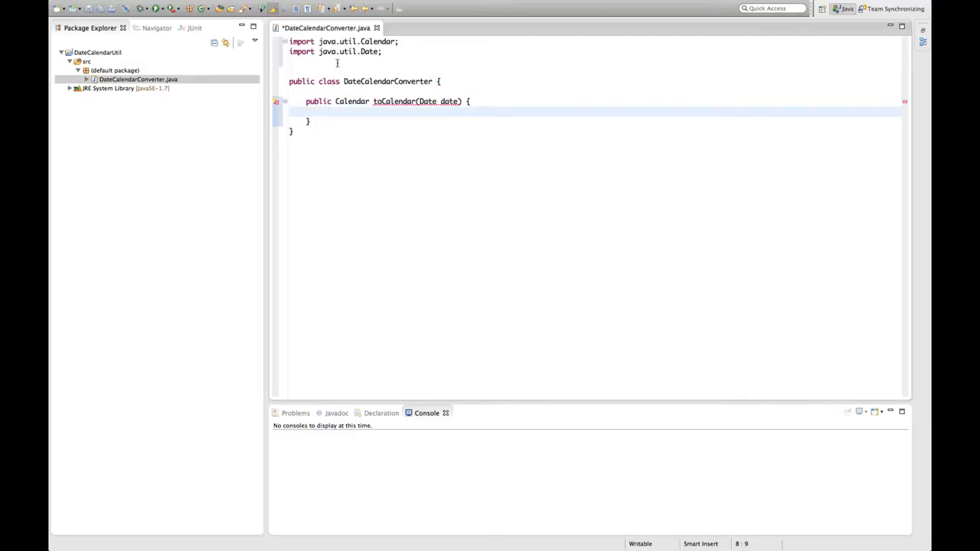
Begin the method body with 'new Calen' to create a Calendar
{"action": "type", "text": "new"}
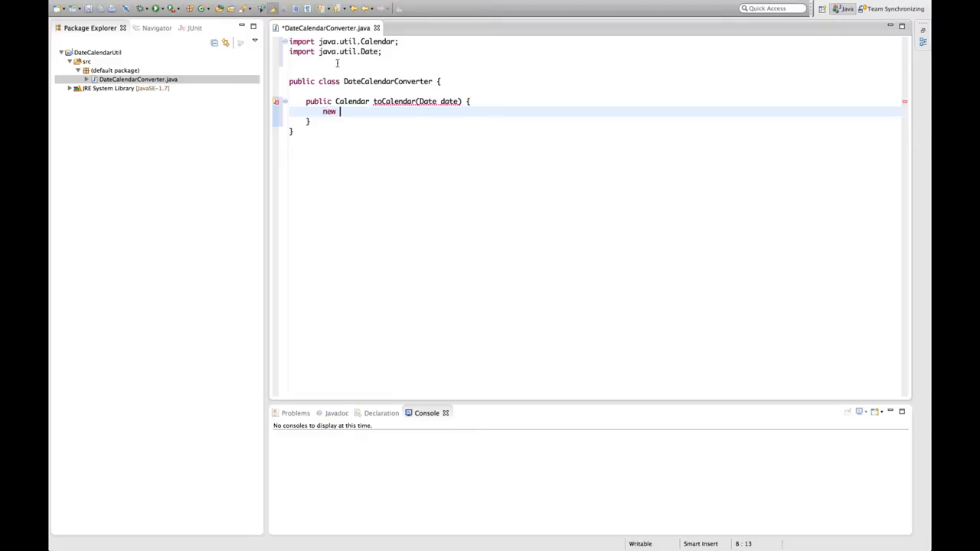
{"action": "type", "text": "Calen"}
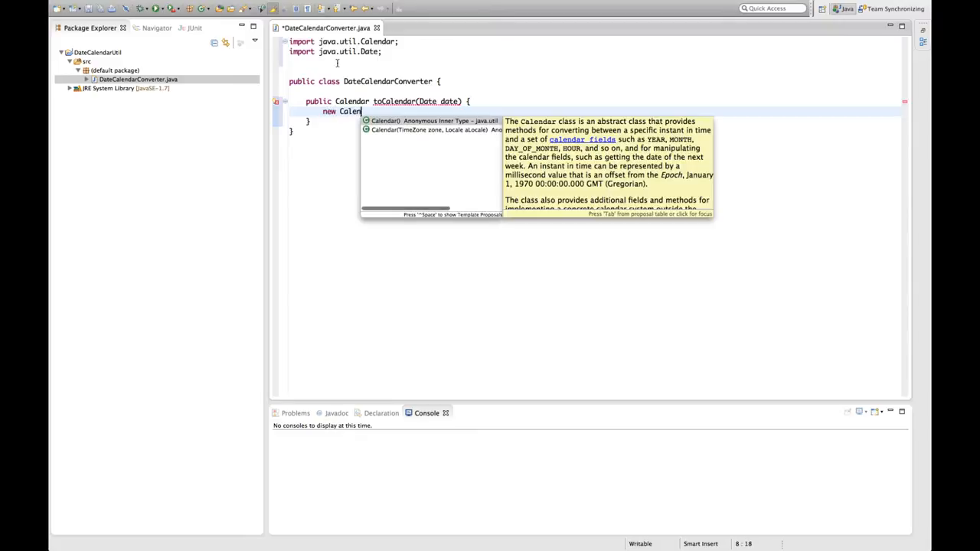
Insert the anonymous Calendar() subclass proposal with its generated method stubs
{"action": "left_click", "coordinate": [420, 119]}
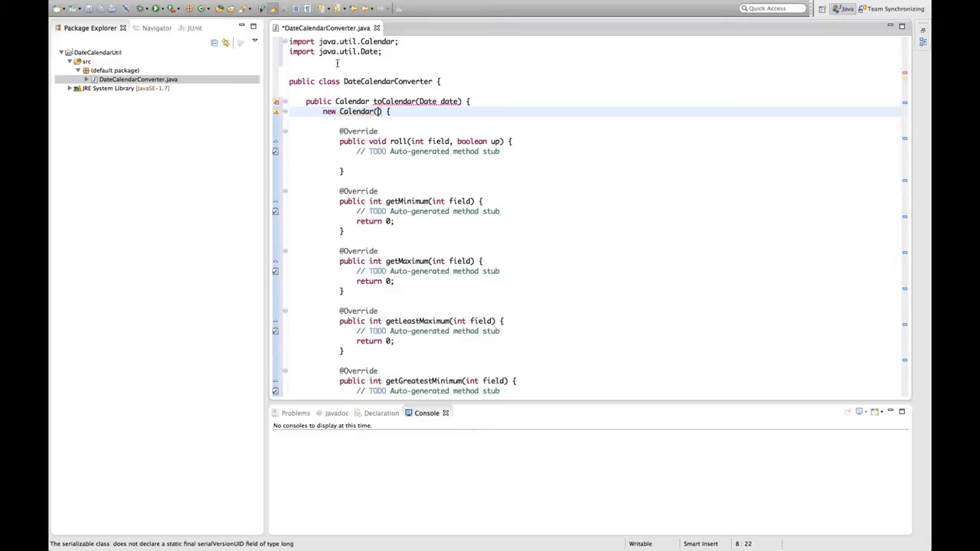
{"action": "mouse_move", "coordinate": [452, 122]}
{"action": "type", "text": "C"}
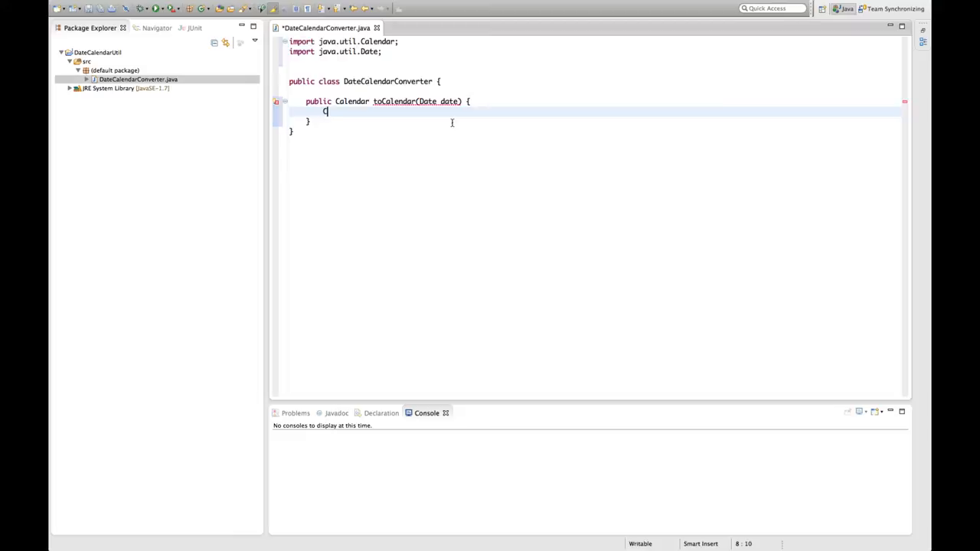
Declare Calendar calendar = Calendar.getInstance(); and start an unfinished 'calendar.' call
{"action": "type", "text": "alendar."}
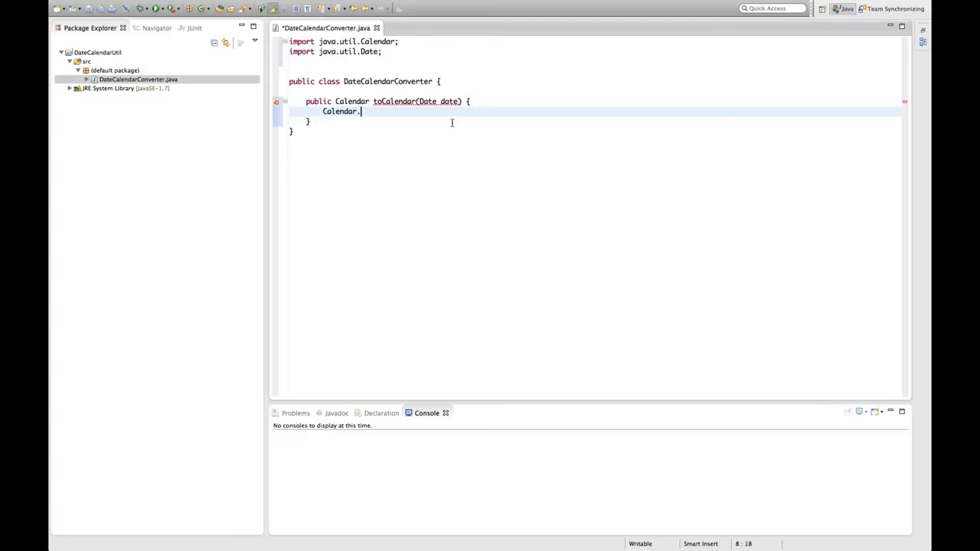
{"action": "type", "text": "."}
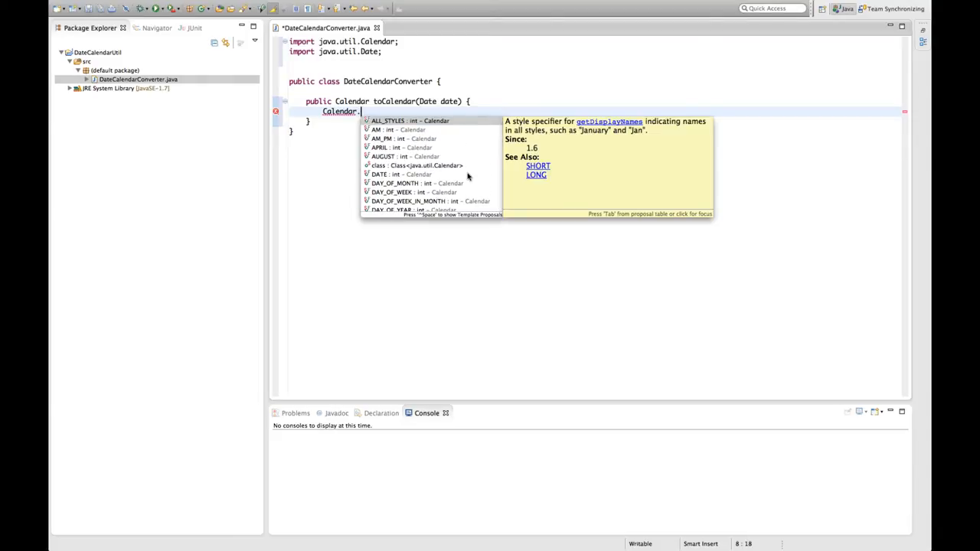
{"action": "type", "text": "getin"}
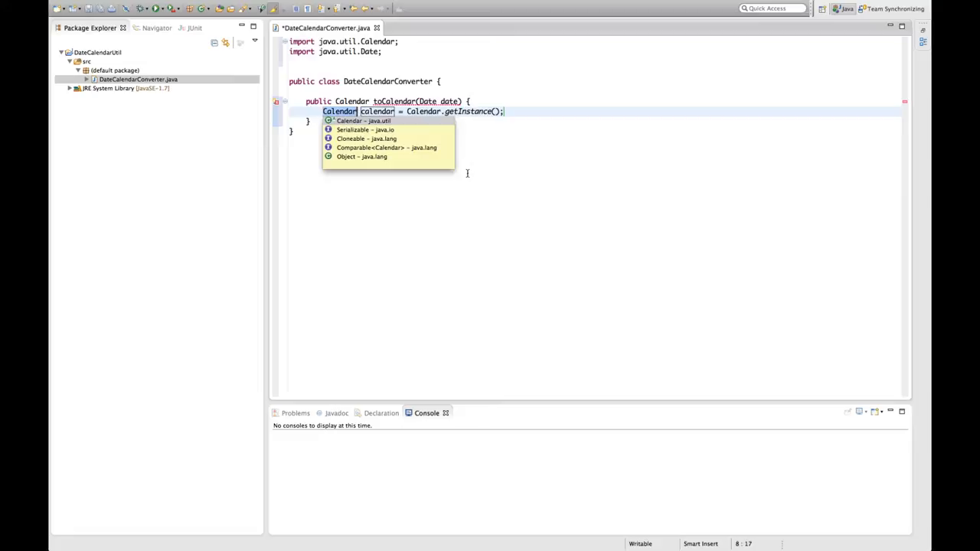
{"action": "type", "text": "cal"}
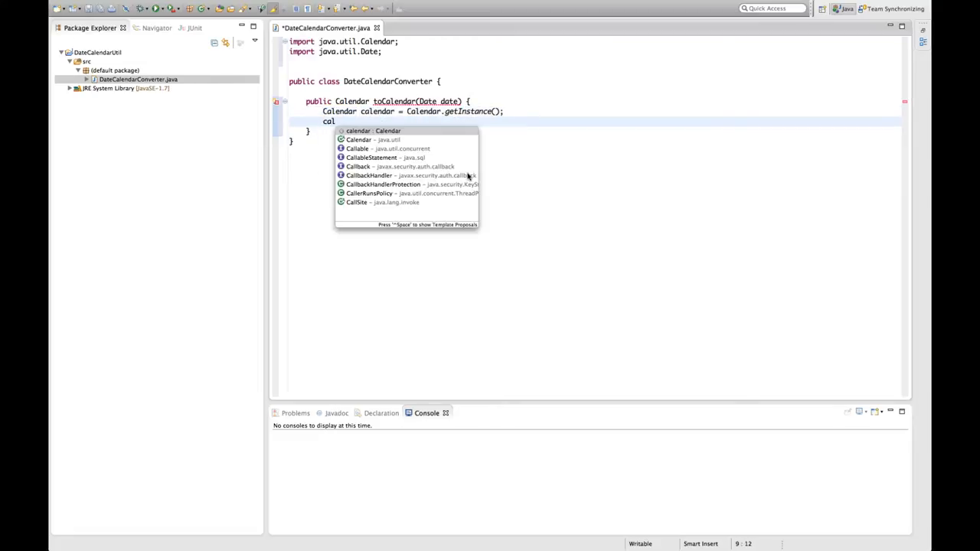
{"action": "type", "text": "endar."}
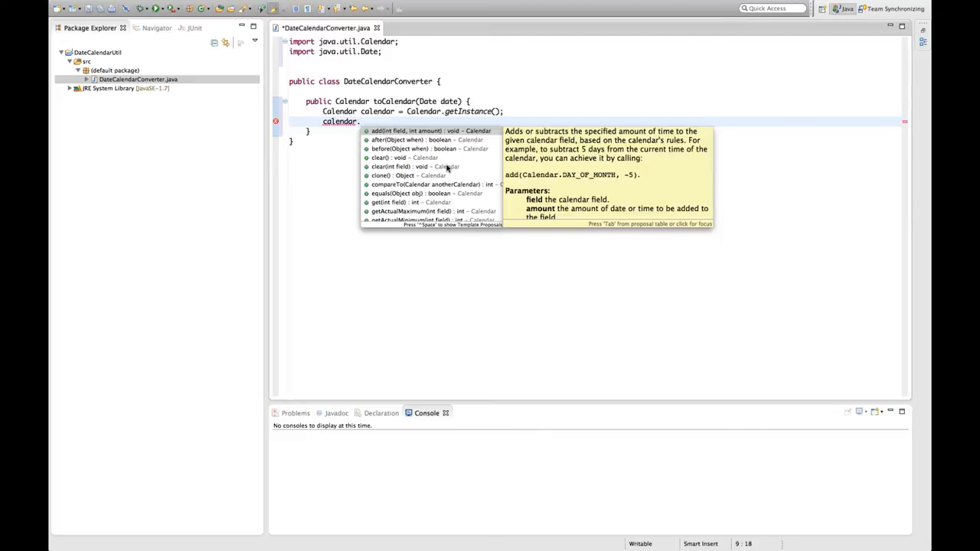
{"action": "key", "text": "Escape"}
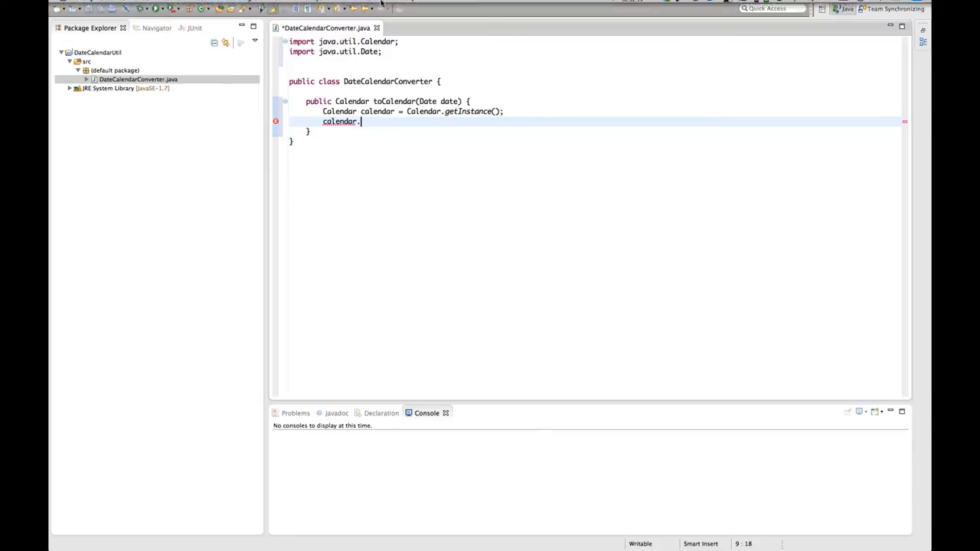
Search the Eclipse Marketplace for 'recommender' to list Eclipse Code Recommenders 2.1.1
{"action": "left_click", "coordinate": [407, 6]}
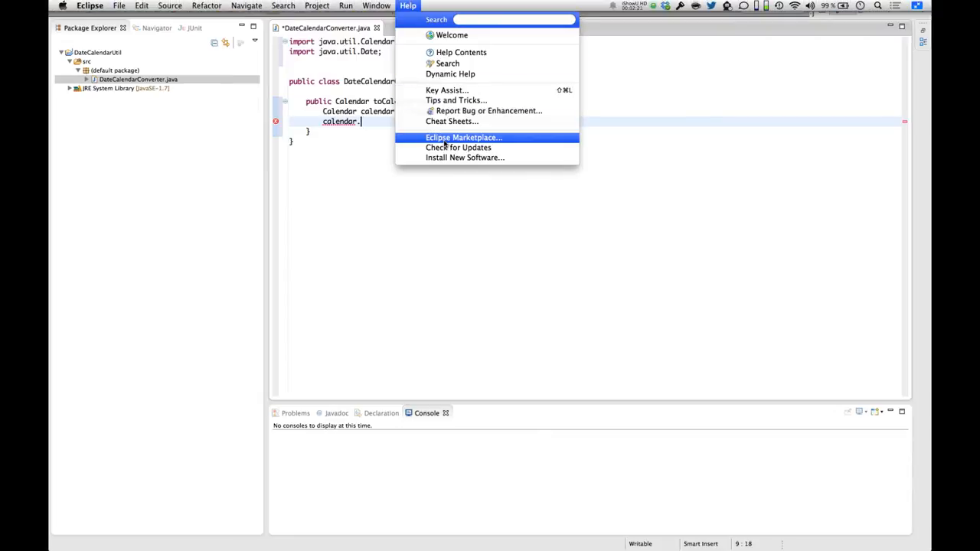
{"action": "left_click", "coordinate": [463, 138]}
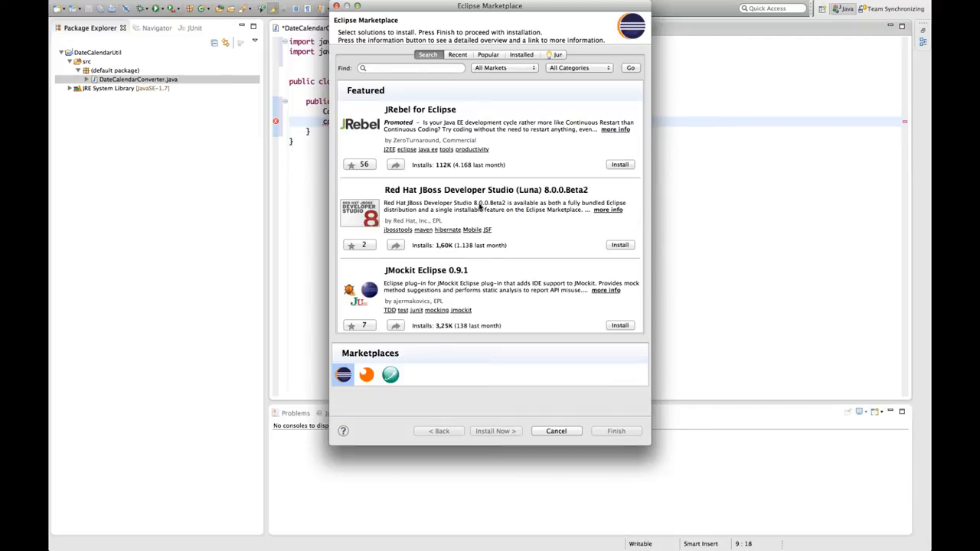
{"action": "type", "text": "red"}
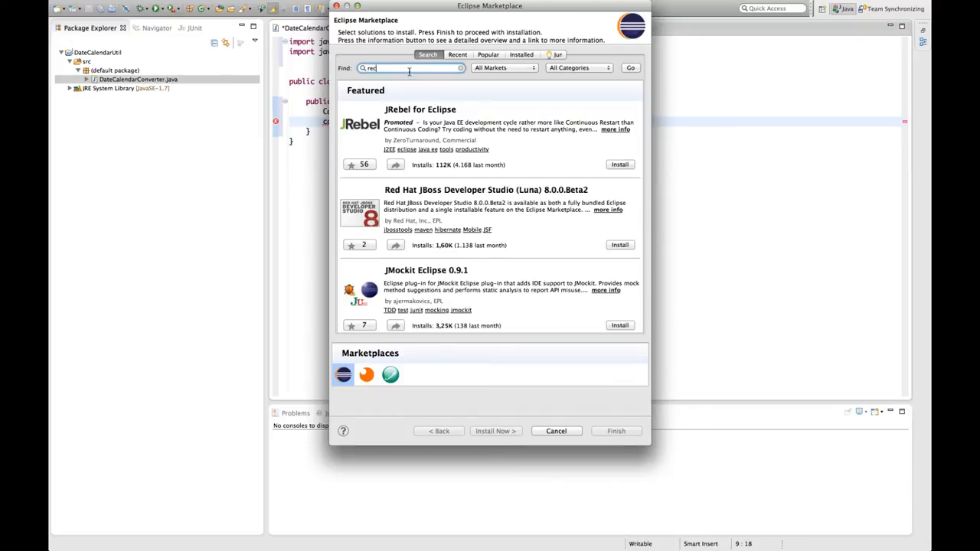
{"action": "type", "text": "recommender"}
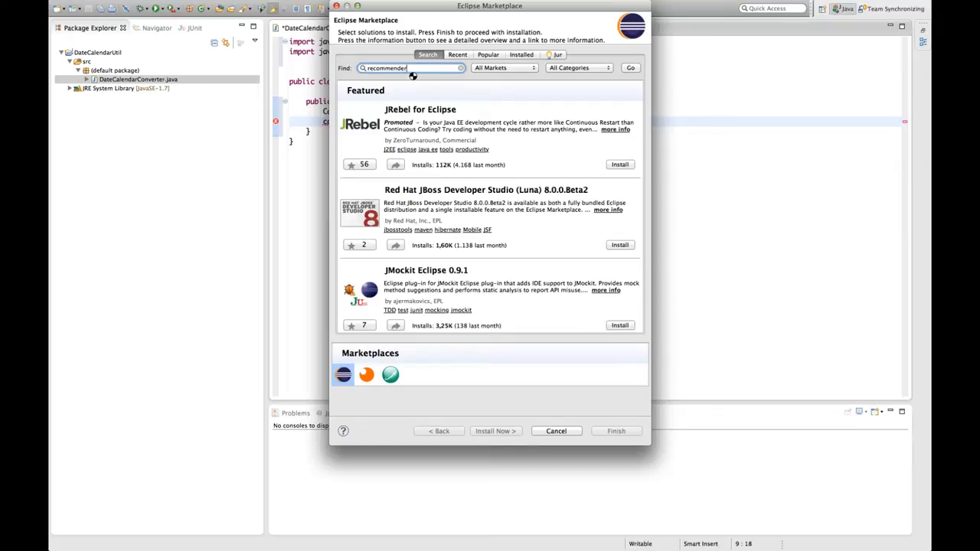
{"action": "left_click", "coordinate": [628, 68]}
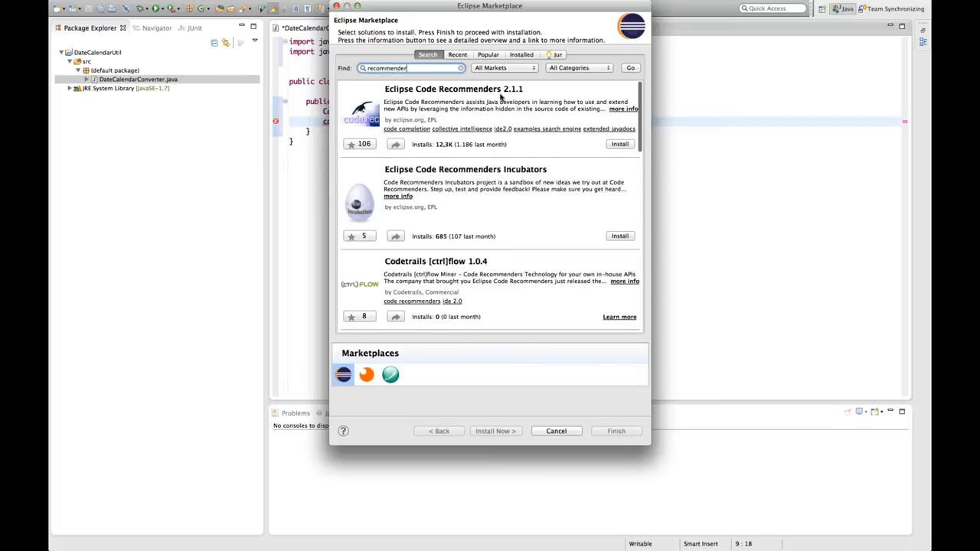
{"action": "mouse_move", "coordinate": [456, 136]}
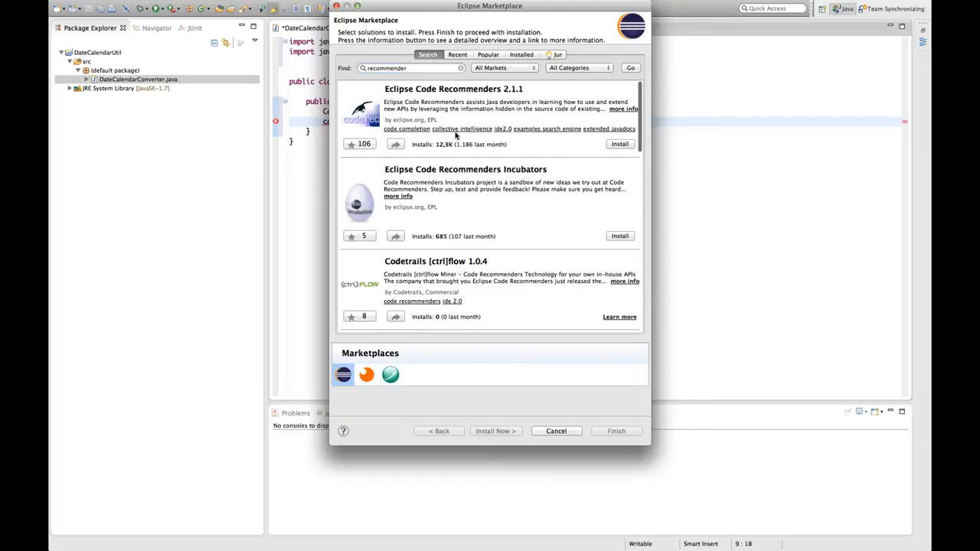
{"action": "mouse_move", "coordinate": [571, 136]}
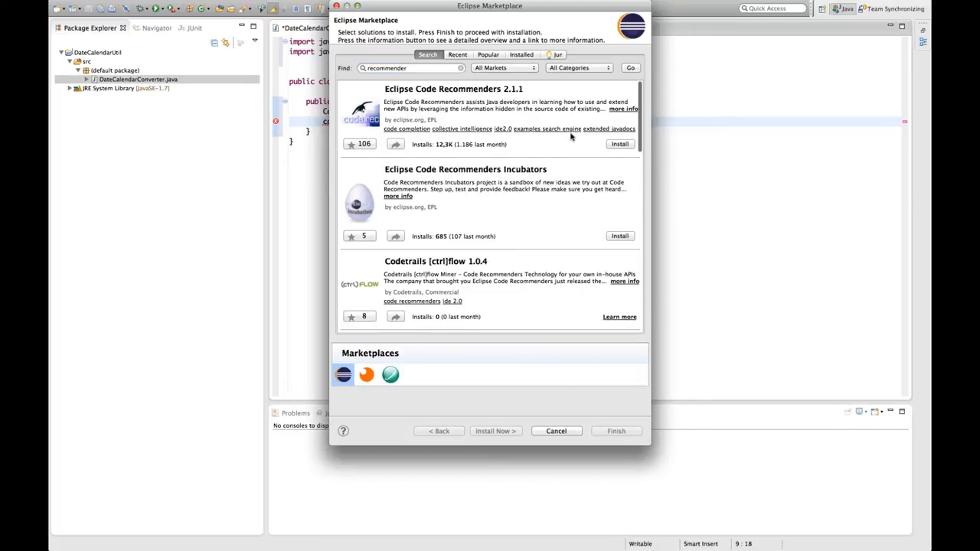
{"action": "mouse_move", "coordinate": [595, 147]}
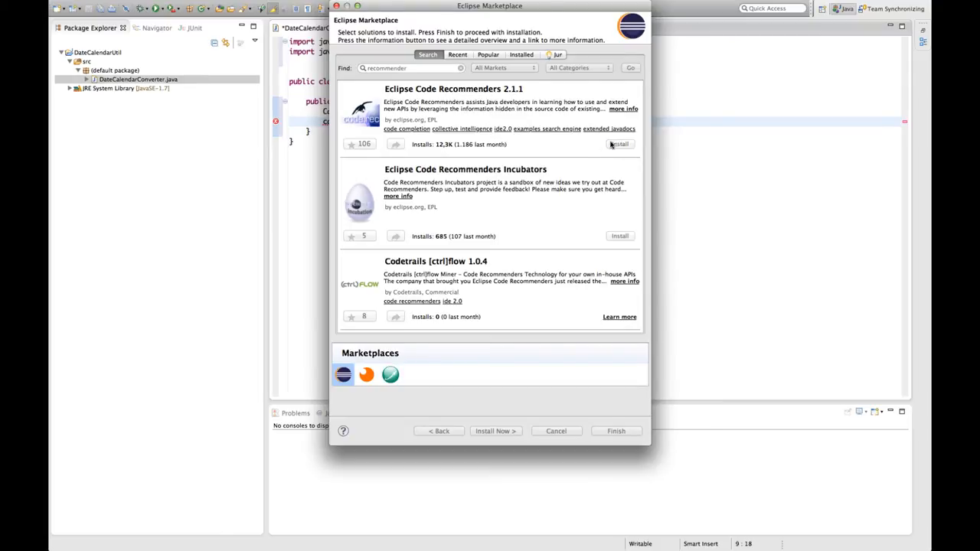
Install Eclipse Code Recommenders: confirm its features, accept the license, and start the download
{"action": "left_click", "coordinate": [621, 144]}
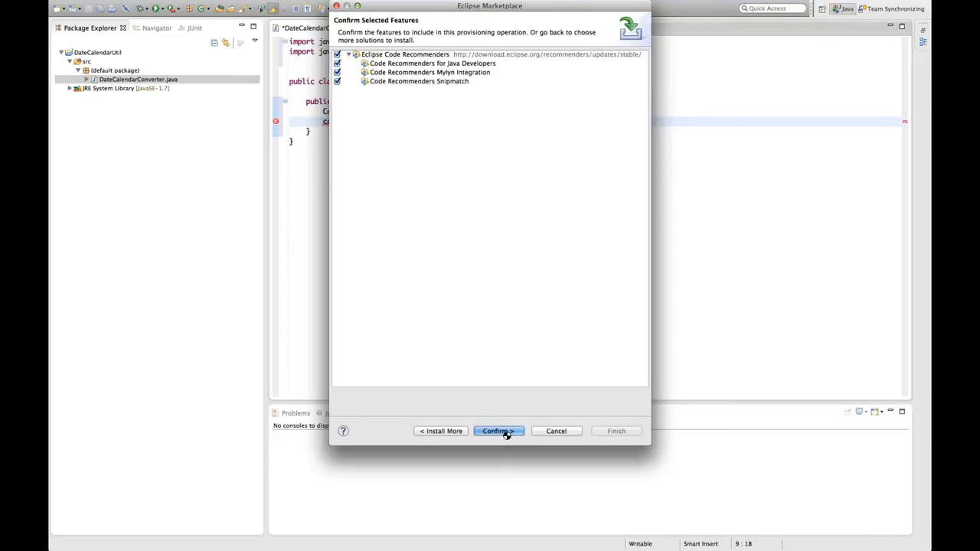
{"action": "left_click", "coordinate": [499, 432]}
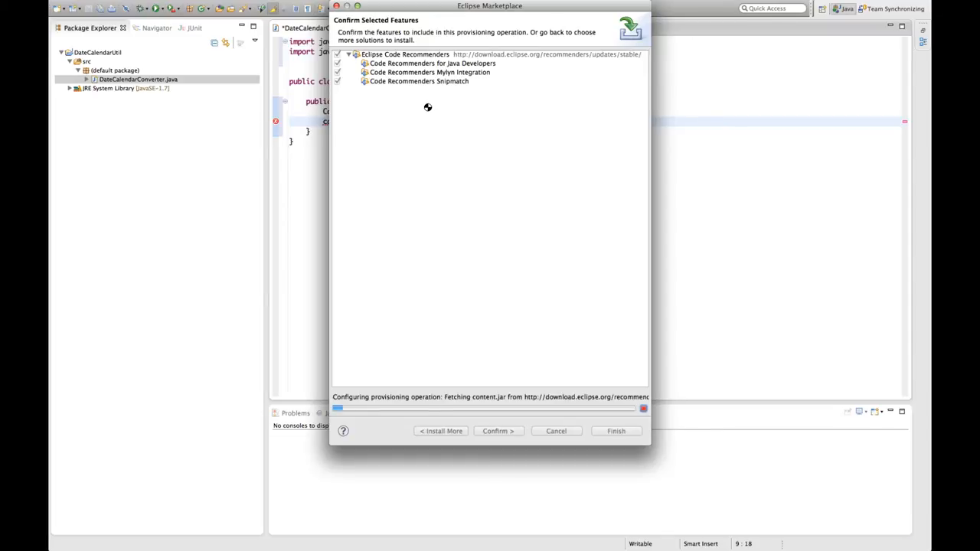
{"action": "left_click", "coordinate": [499, 432]}
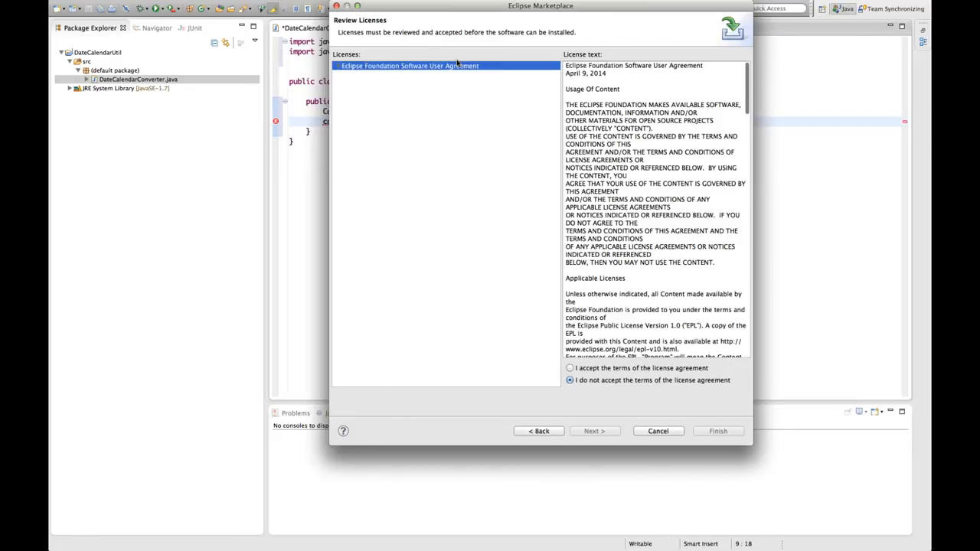
{"action": "left_click", "coordinate": [570, 367]}
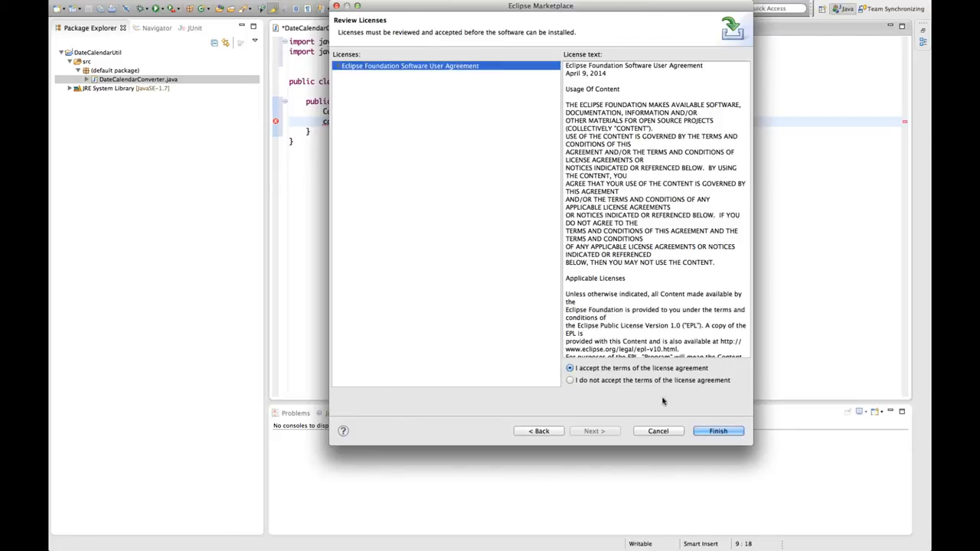
{"action": "left_click", "coordinate": [719, 432]}
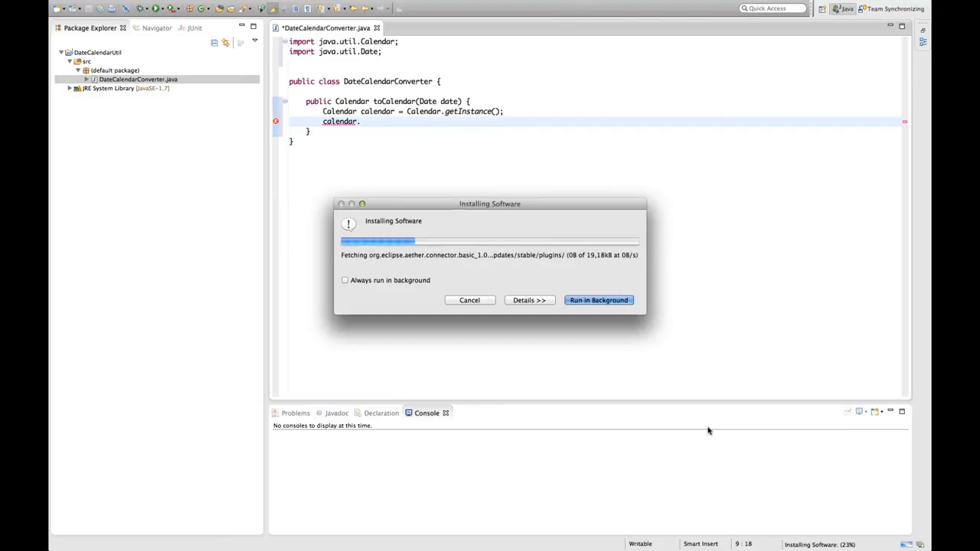
Run the installation in the background and return to the DateCalendarConverter editor
{"action": "left_click", "coordinate": [599, 300]}
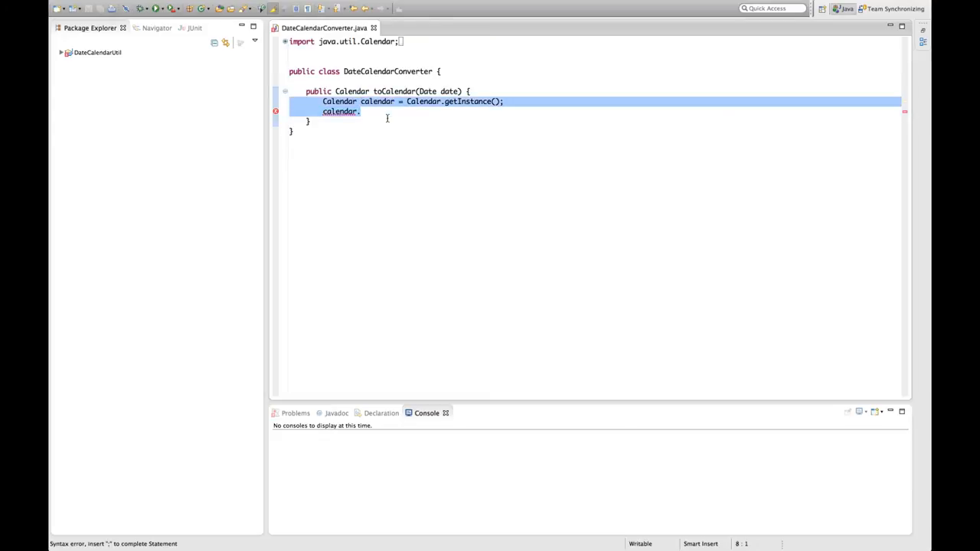
Delete the old body lines and insert Calendar.getInstance(); via content assist
{"action": "key", "text": "Delete"}
{"action": "type", "text": "Cel"}
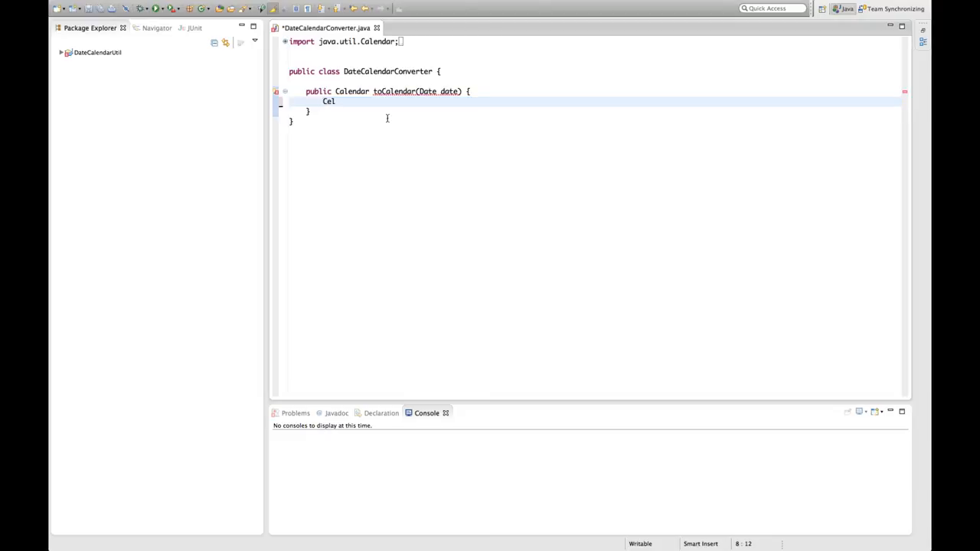
{"action": "type", "text": "en"}
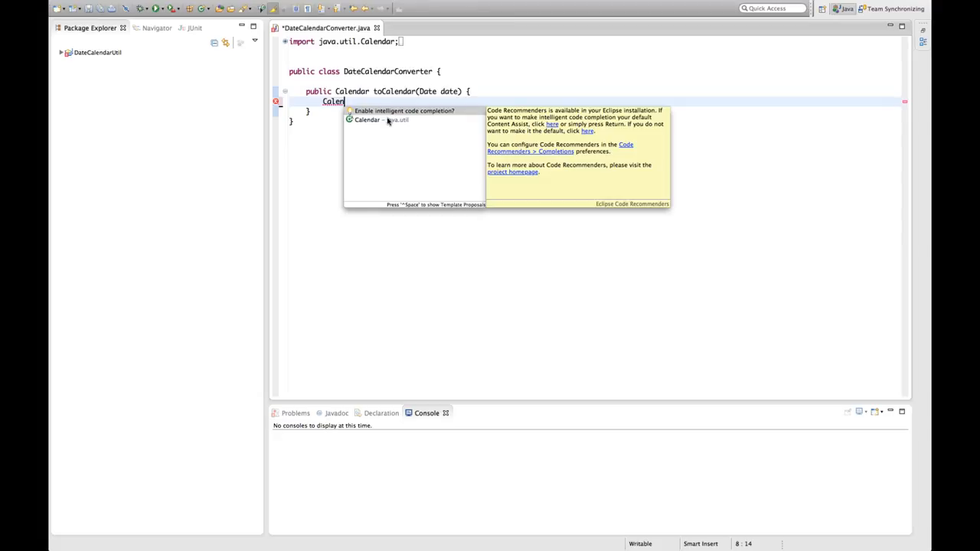
{"action": "mouse_move", "coordinate": [438, 110]}
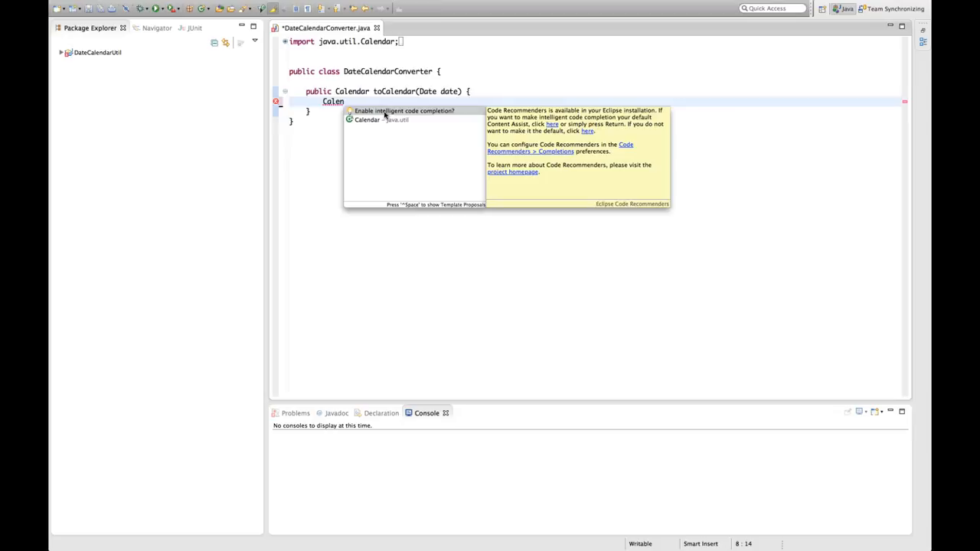
{"action": "mouse_move", "coordinate": [404, 111]}
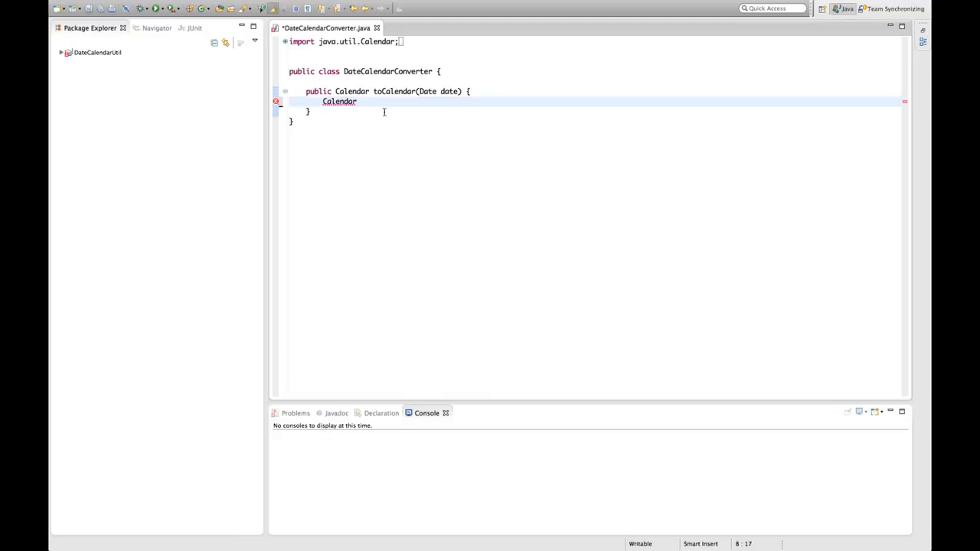
{"action": "type", "text": "."}
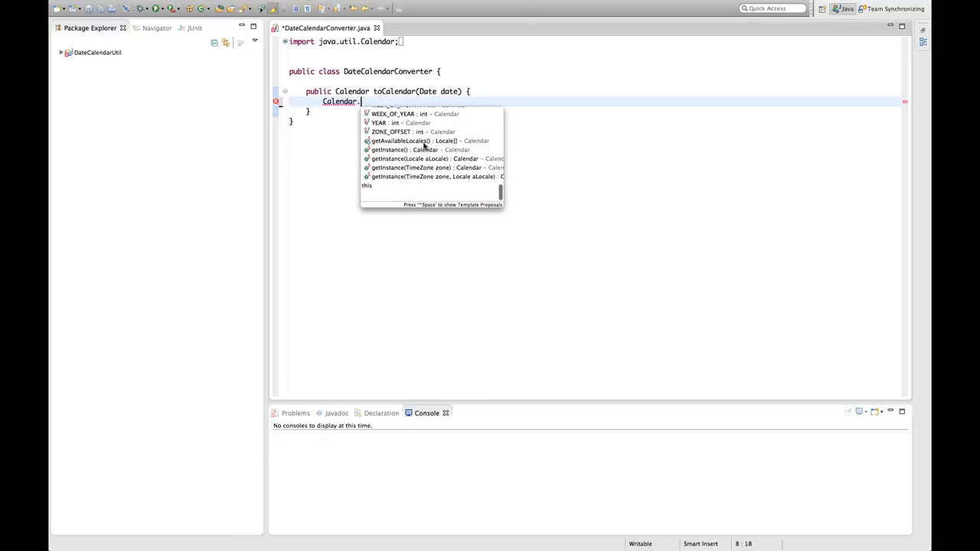
{"action": "type", "text": "getInstance("}
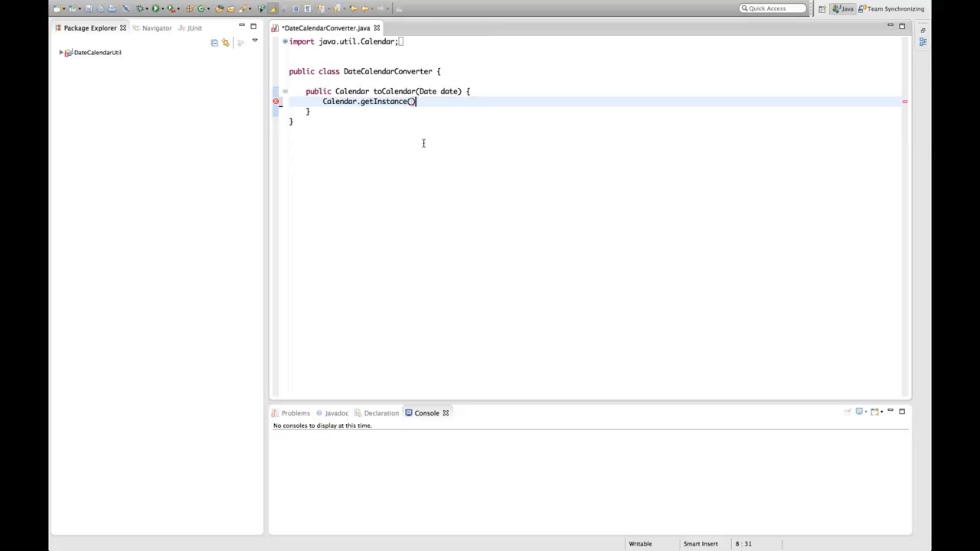
{"action": "type", "text": ";"}
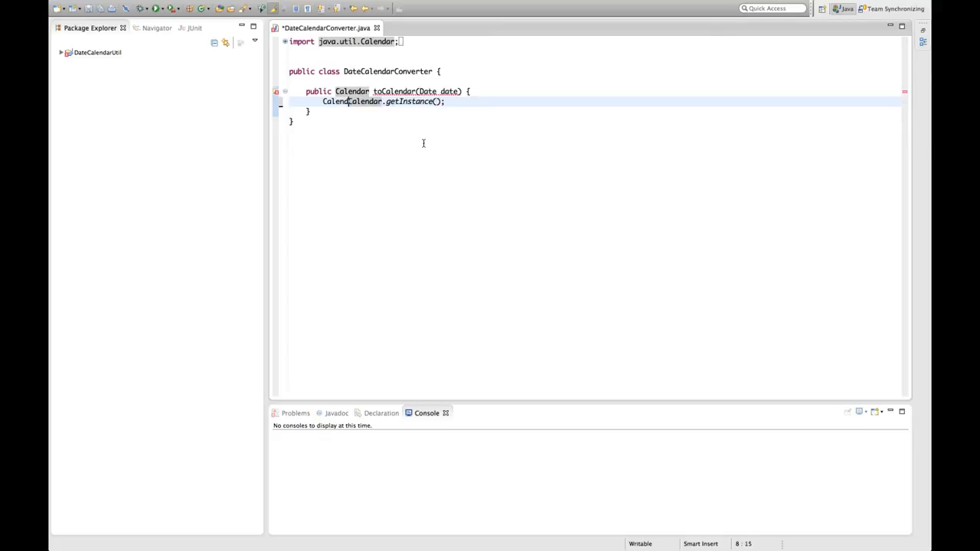
Complete the body as Calendar cal = Calendar.getInstance(); cal.setTime(date); return cal; and save
{"action": "type", "text": "cal ="}
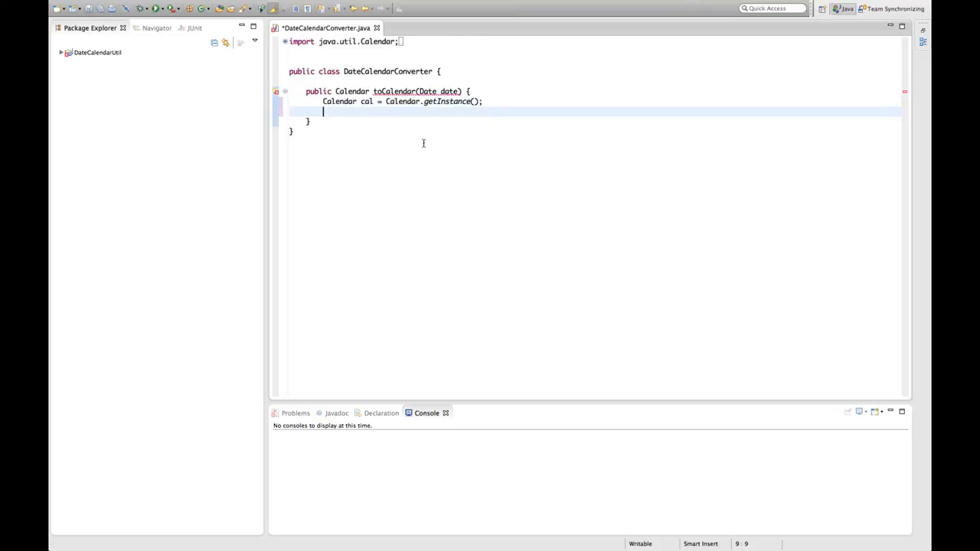
{"action": "type", "text": "cal.setTime(date);"}
{"action": "type", "text": "ret"}
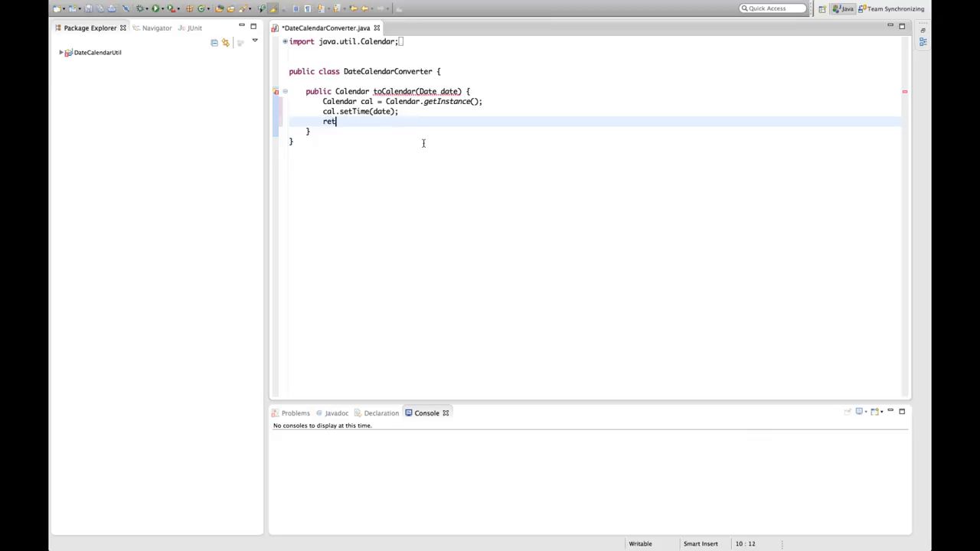
{"action": "type", "text": "urn cal;"}
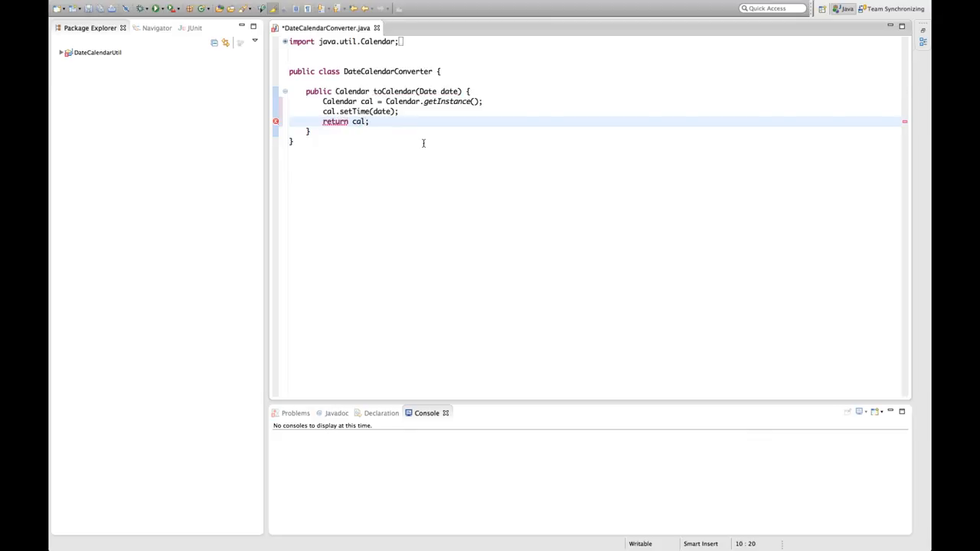
{"action": "key", "text": "ctrl+s"}
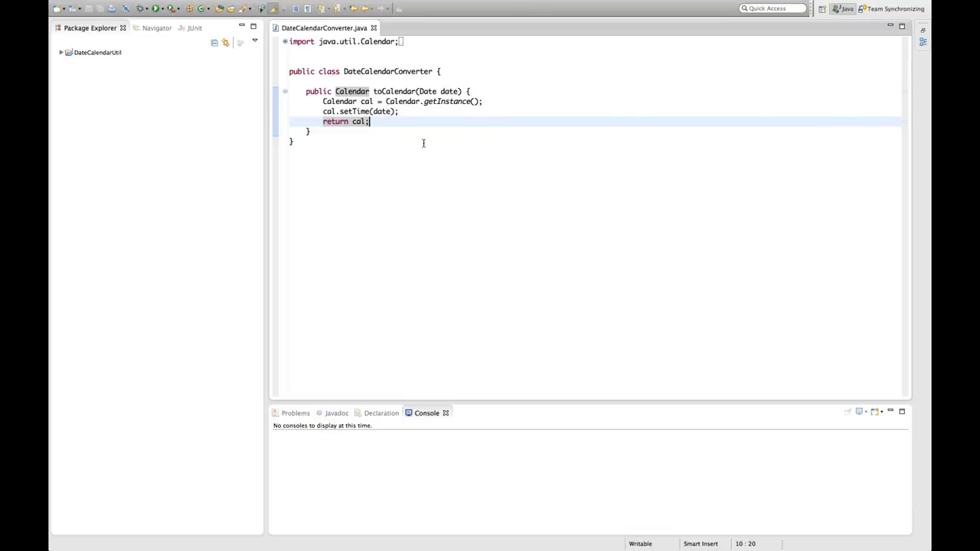
{"action": "mouse_move", "coordinate": [383, 129]}
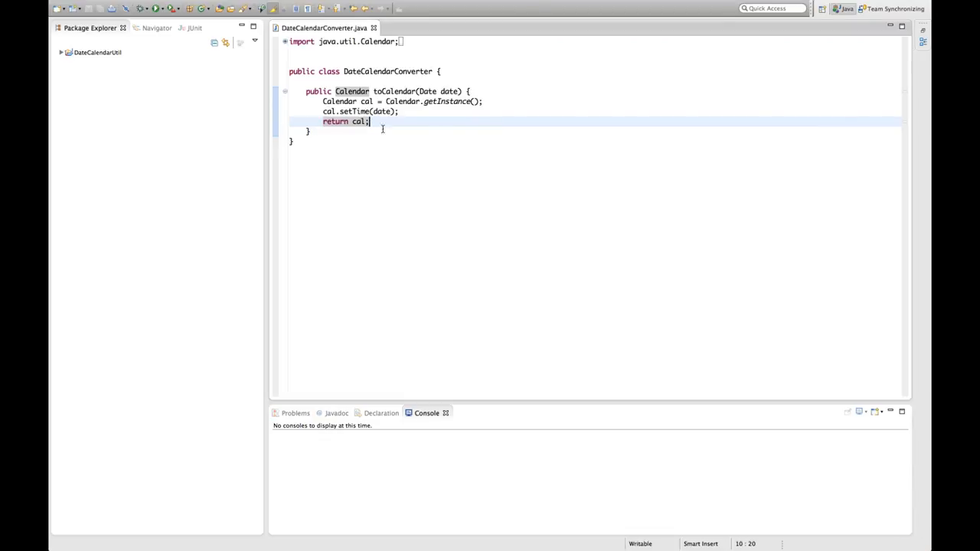